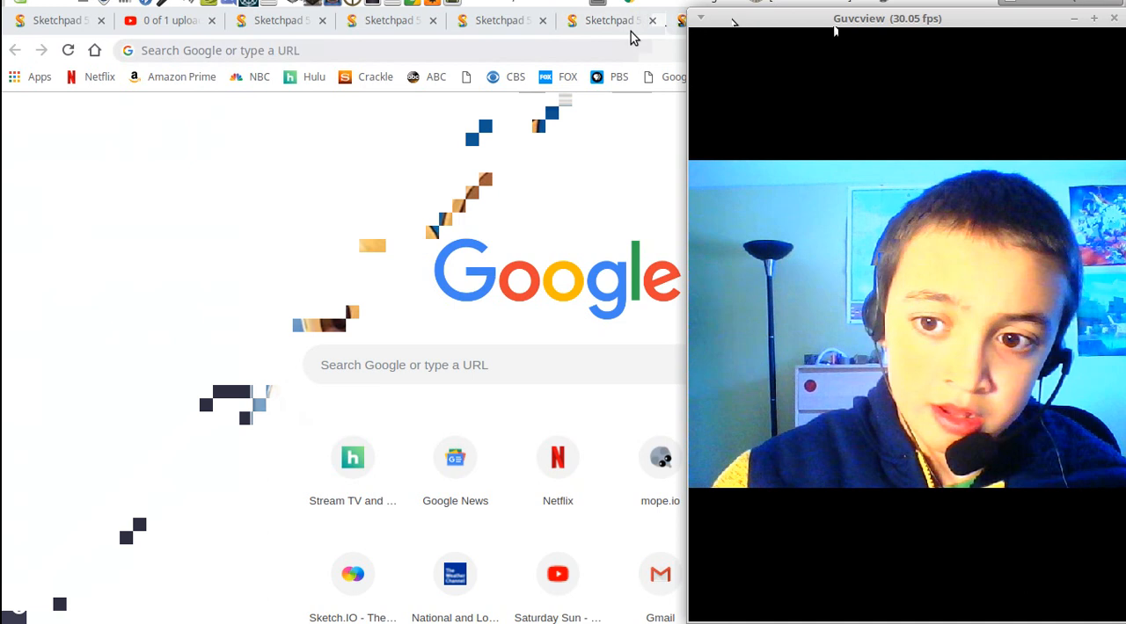
Step: Switch to the Sketchpad tab holding the #069–#071 Pokémon artwork
click(610, 21)
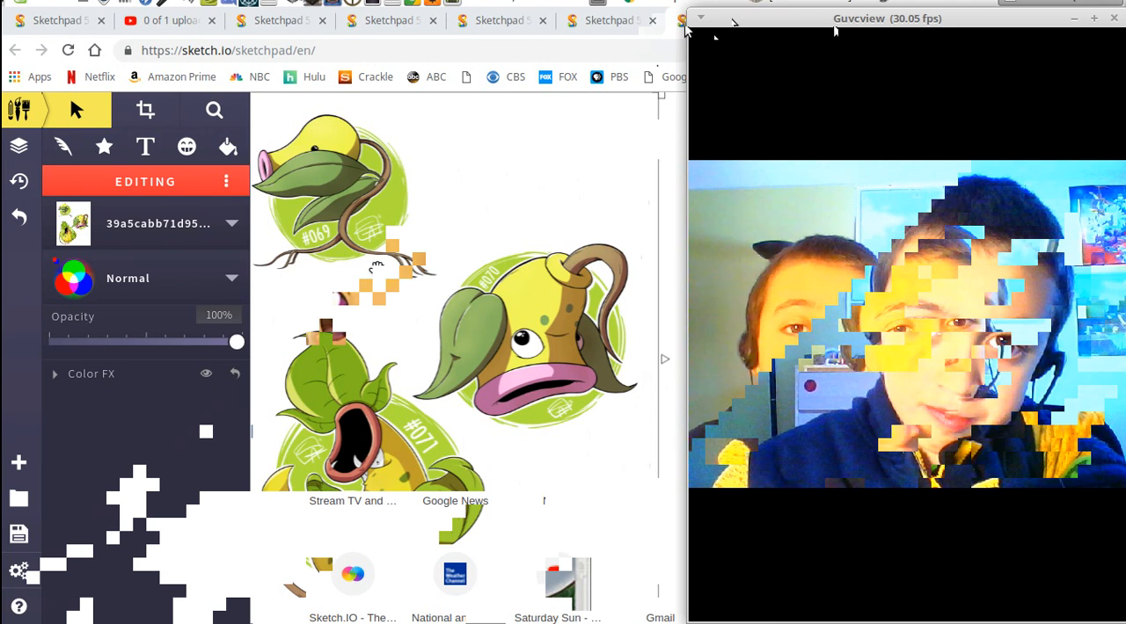
mouse_move(607, 20)
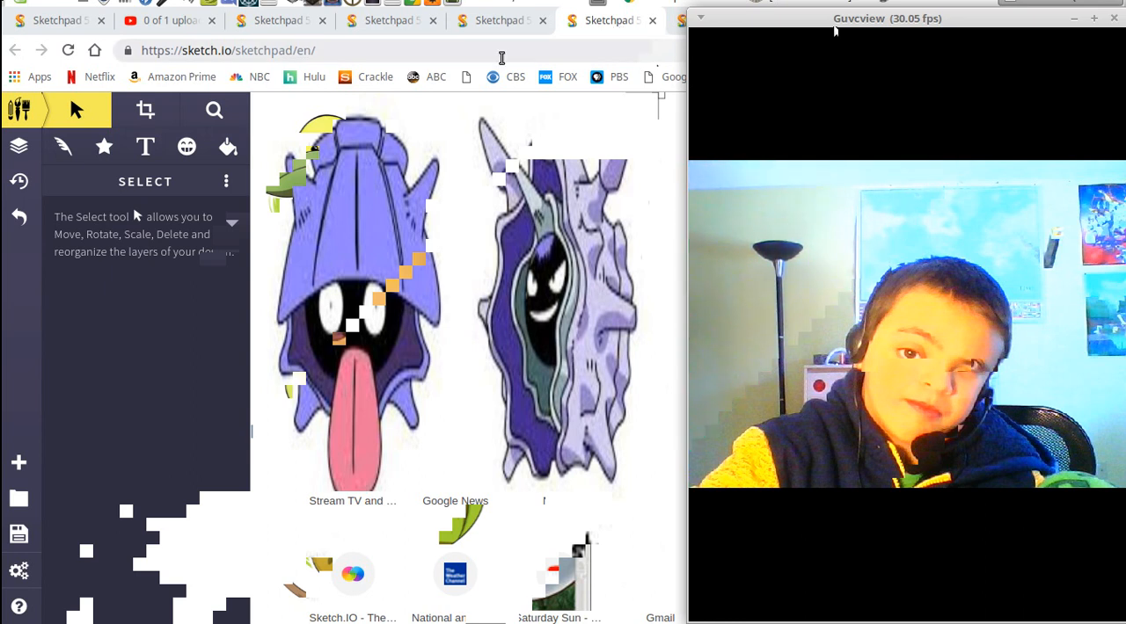
mouse_move(541, 455)
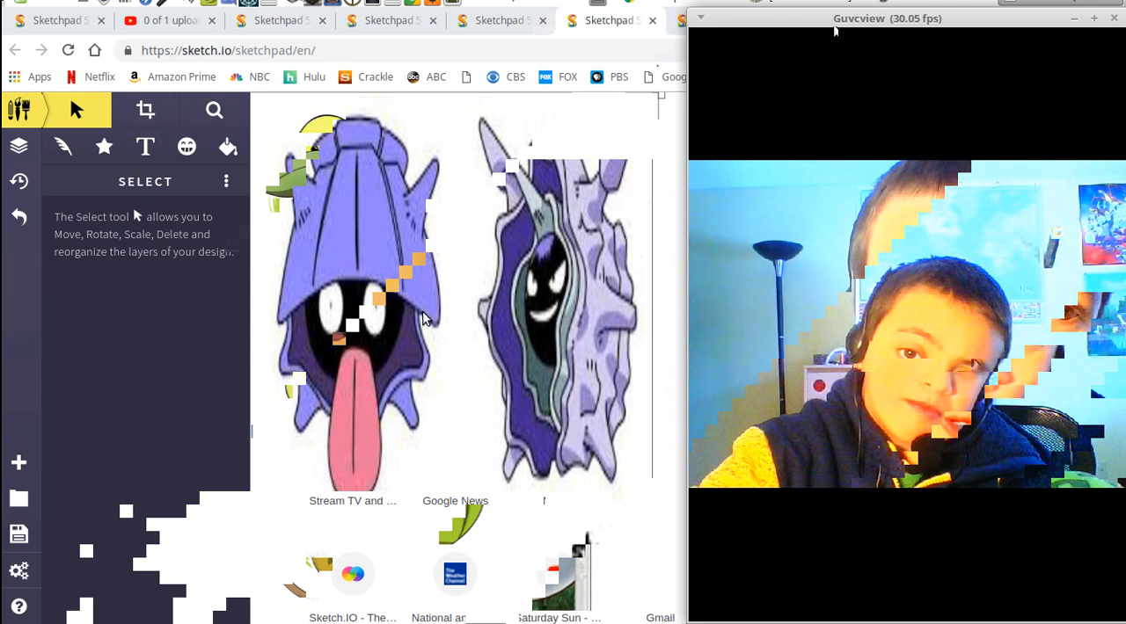
mouse_move(371, 420)
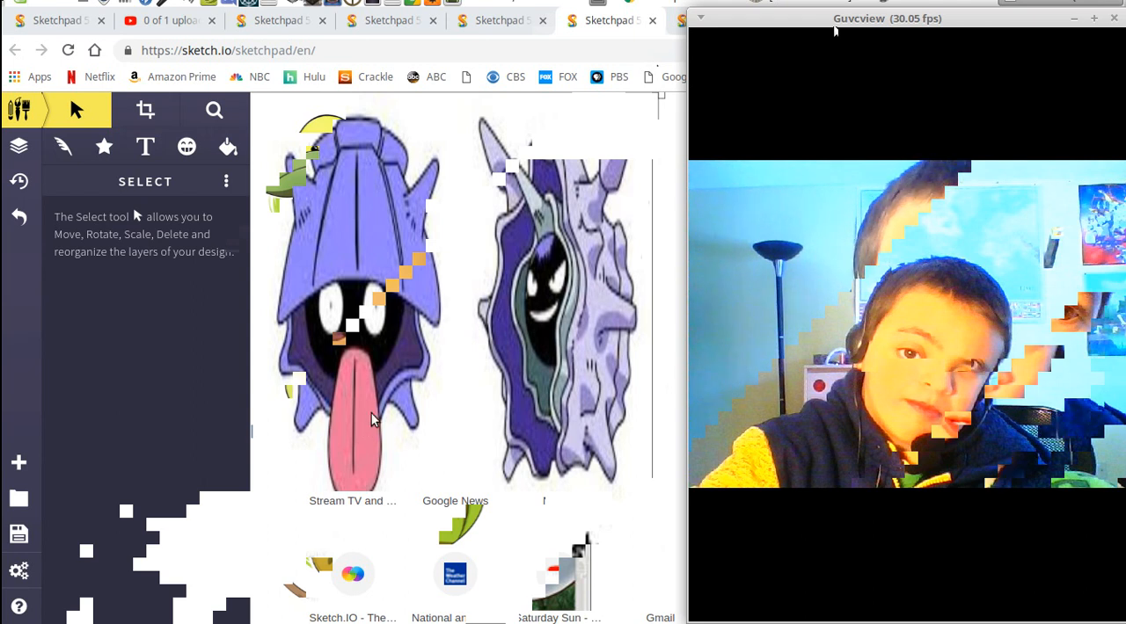
mouse_move(379, 368)
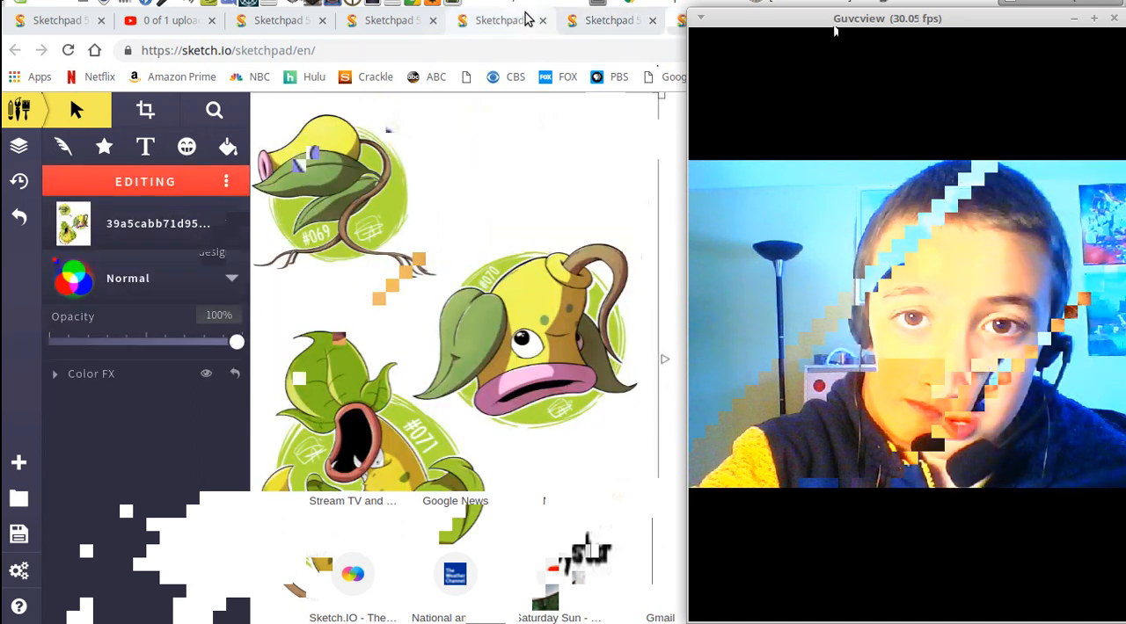
Step: Switch to the tab showing the All Hail the Helix Fossil image above the Omanyte line
click(501, 20)
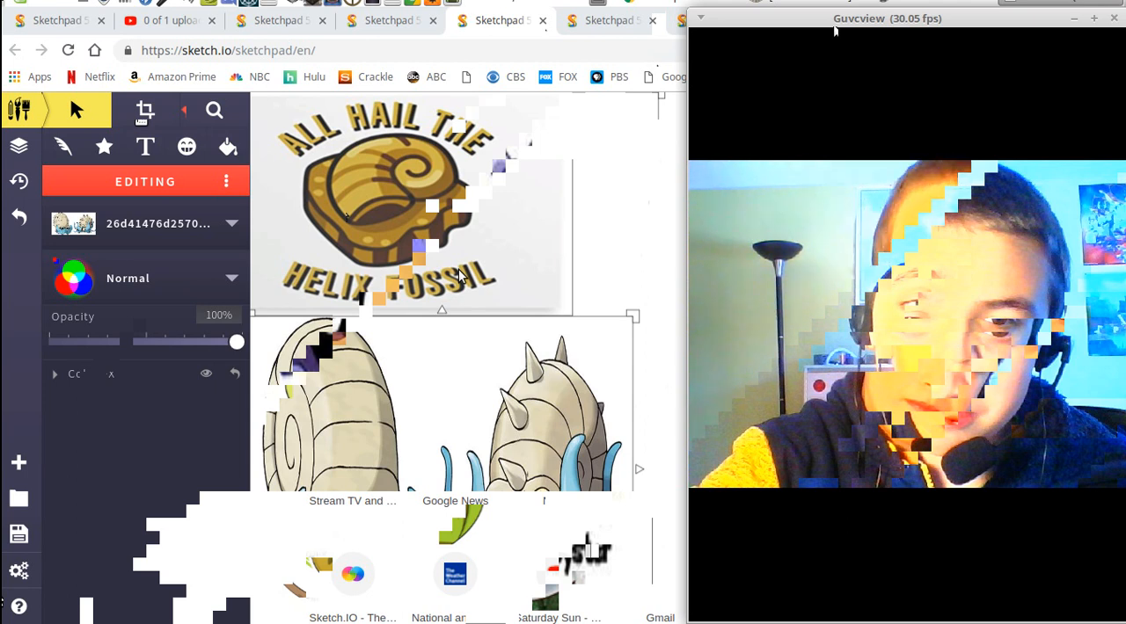
mouse_move(389, 21)
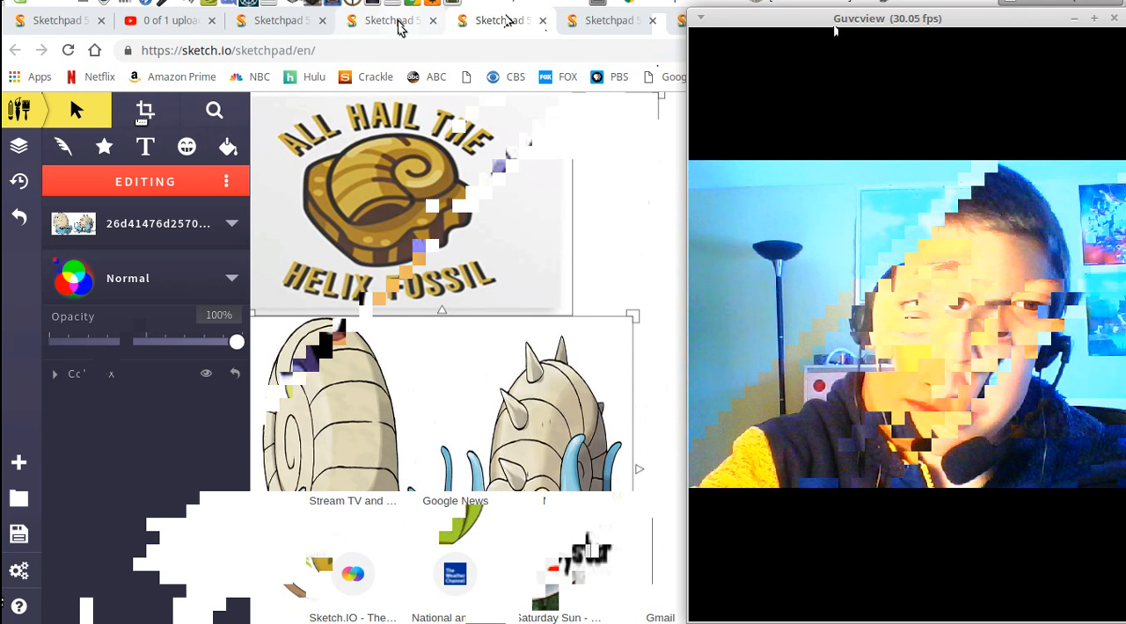
mouse_move(400, 29)
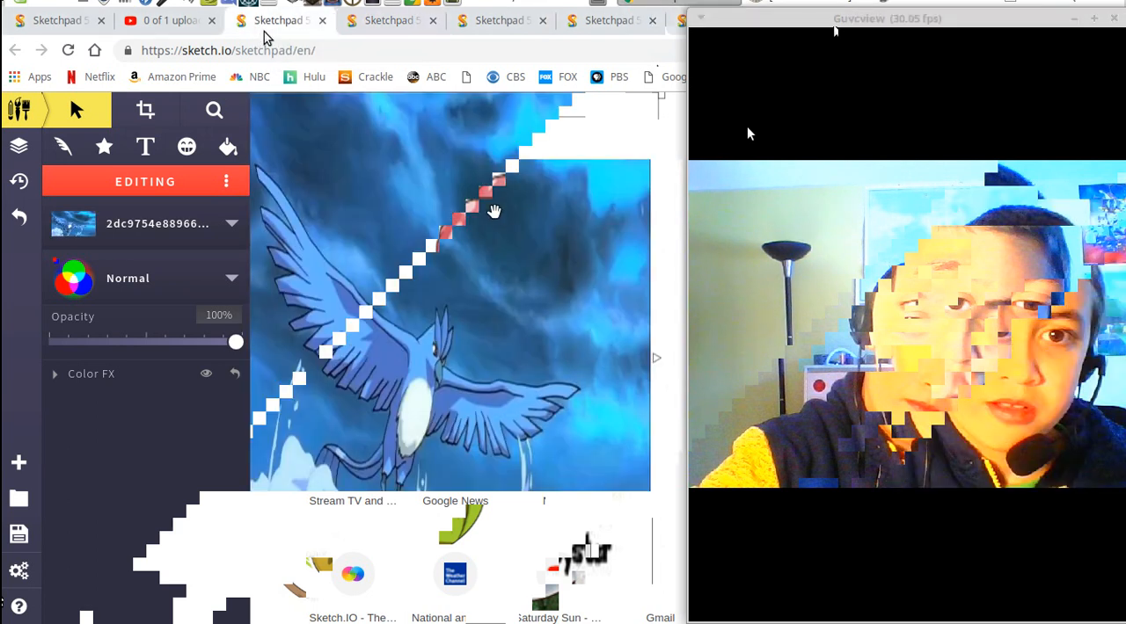
mouse_move(572, 208)
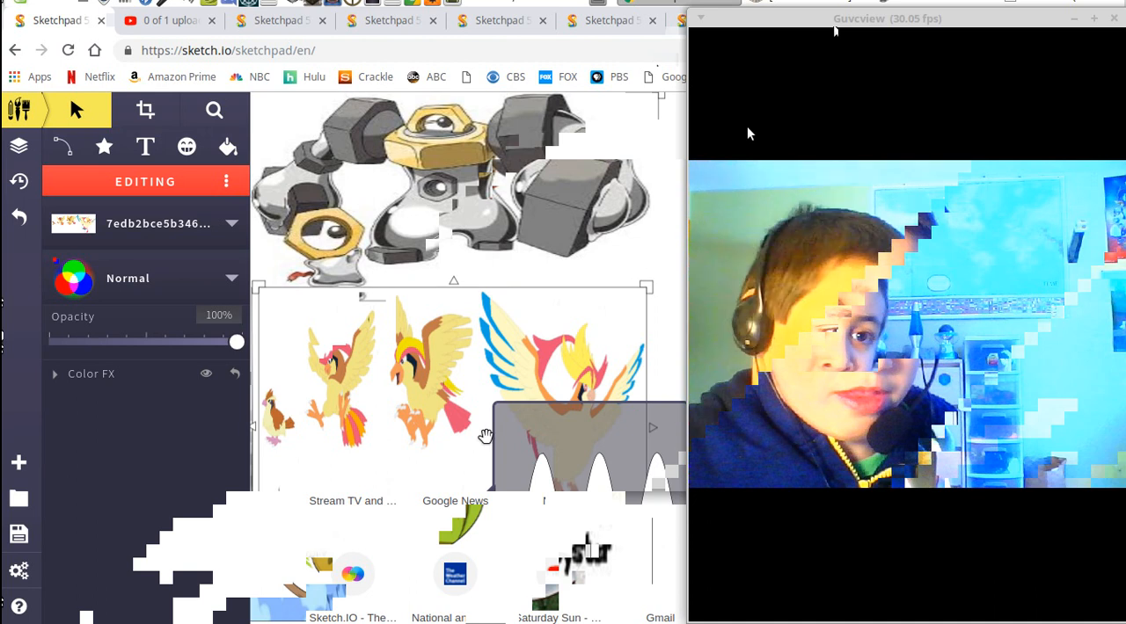
mouse_move(401, 249)
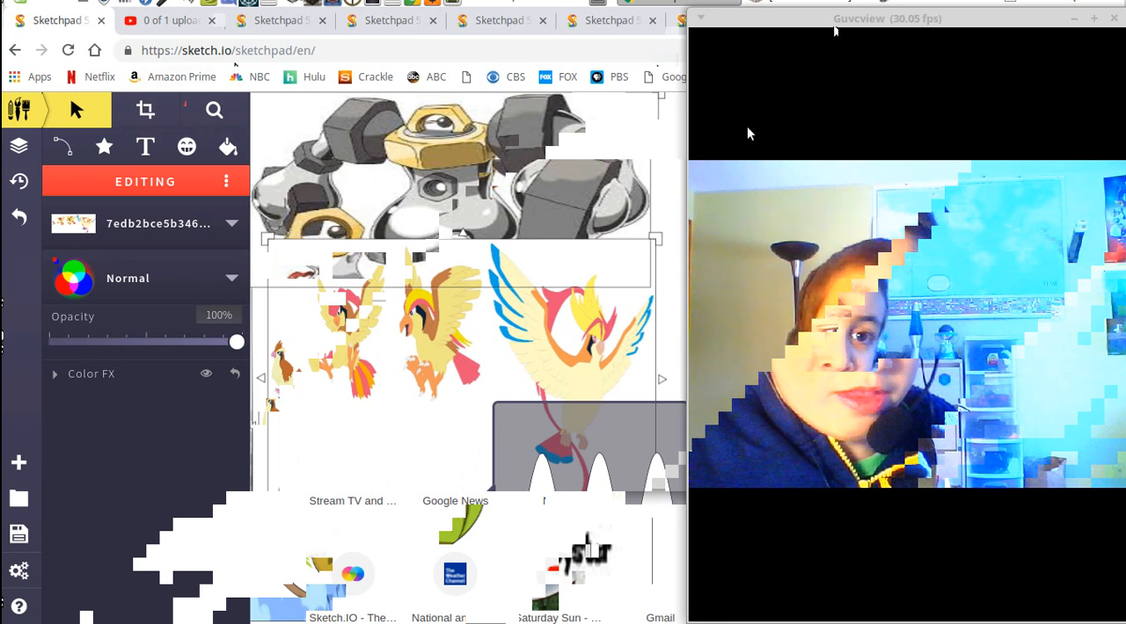
mouse_move(860, 171)
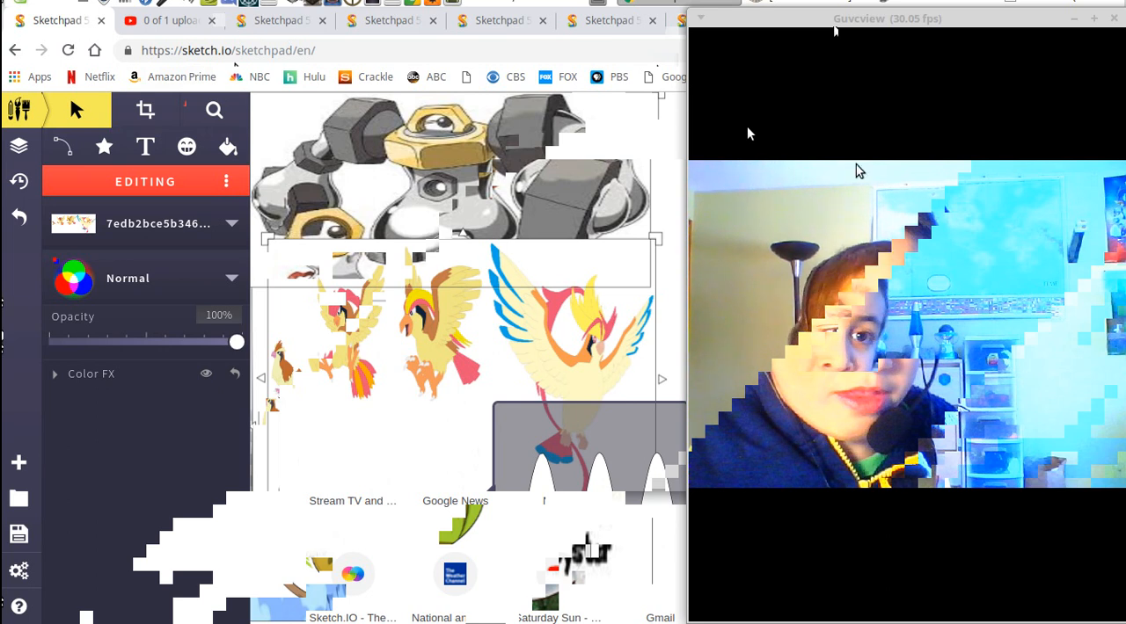
mouse_move(181, 79)
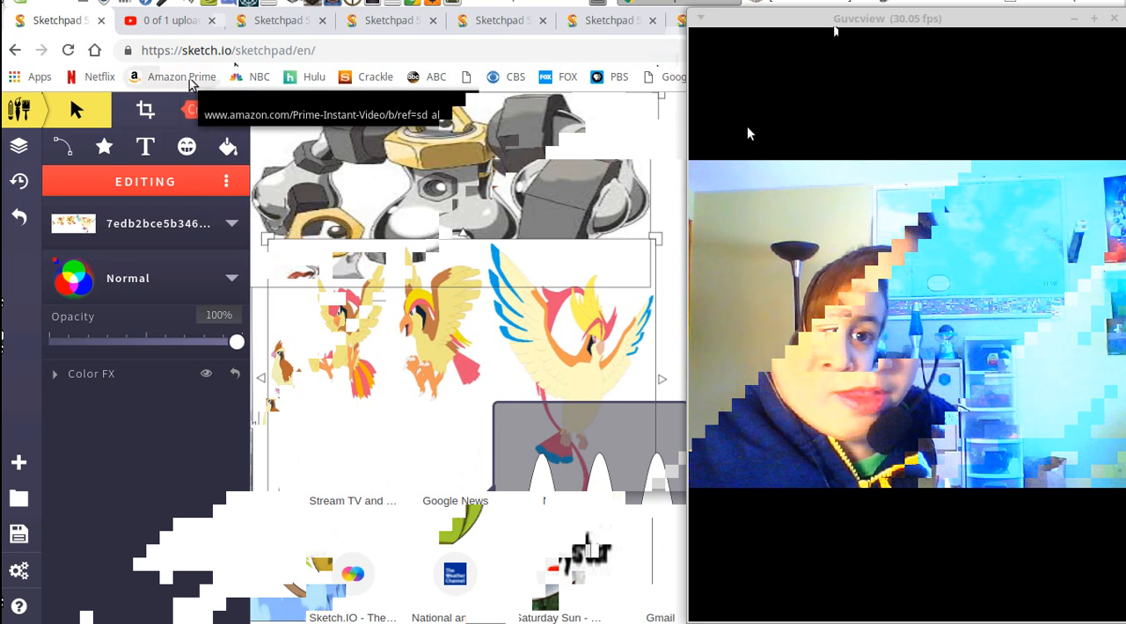